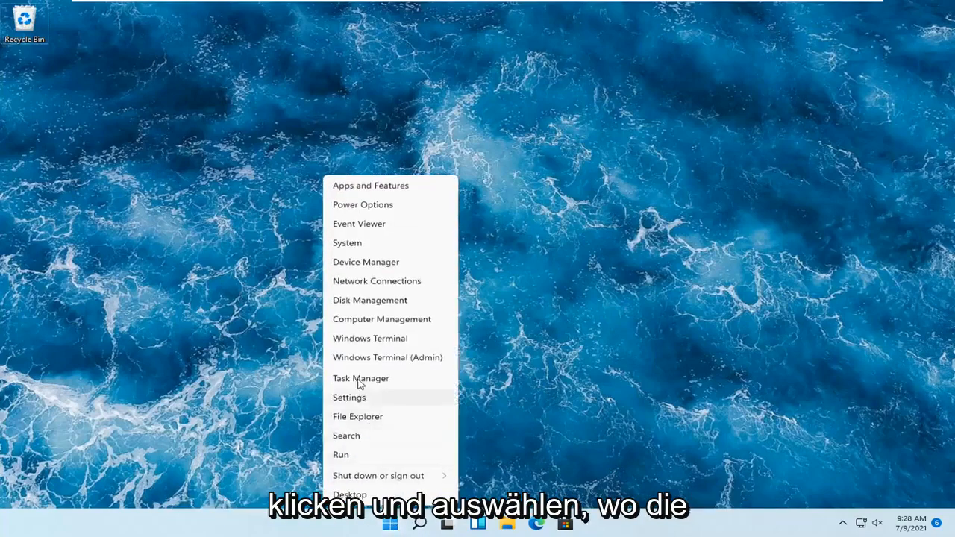
mouse_move(350, 401)
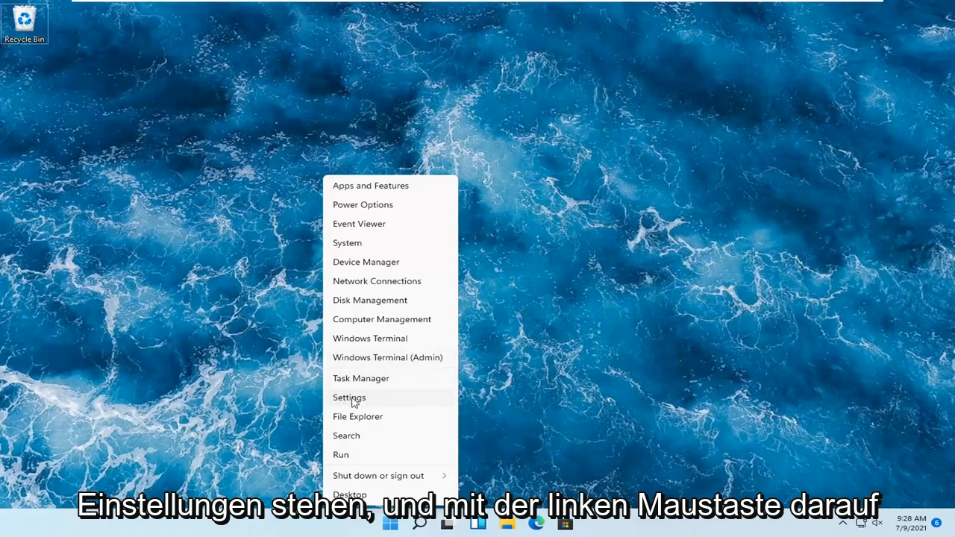
Step: Open the Settings app from the Start button's quick-link menu
click(348, 397)
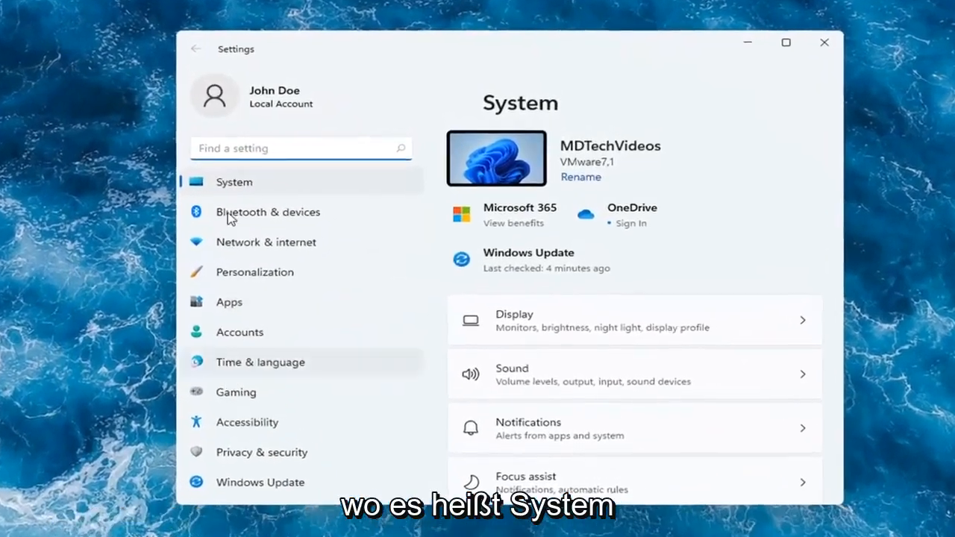
Step: Go to System > Troubleshoot > Other troubleshooters to show the Printer option
scroll(down, 3)
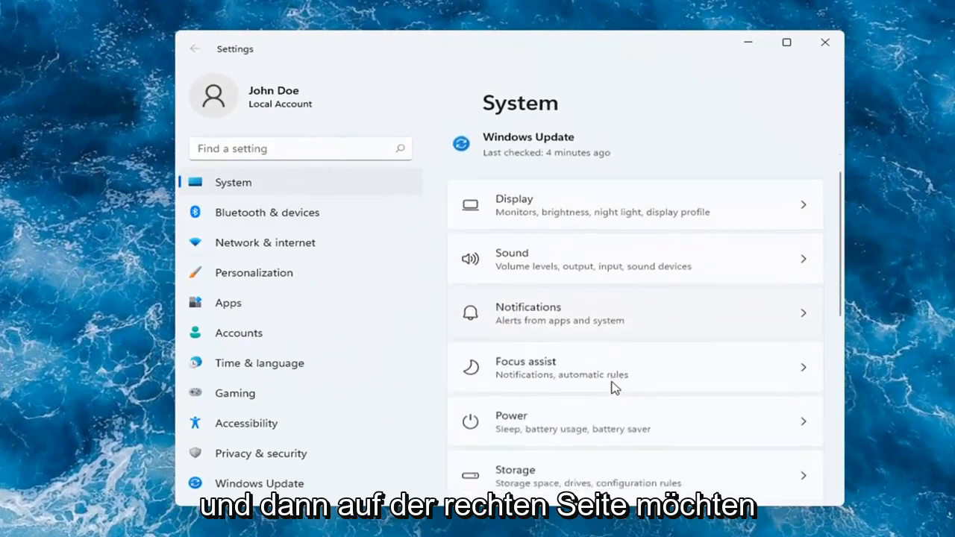
scroll(down, 3)
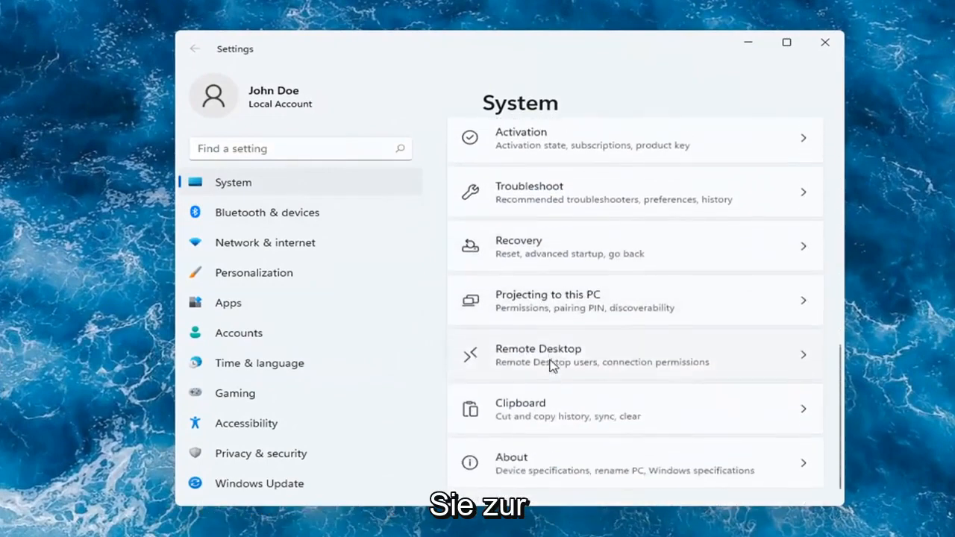
scroll(up, 3)
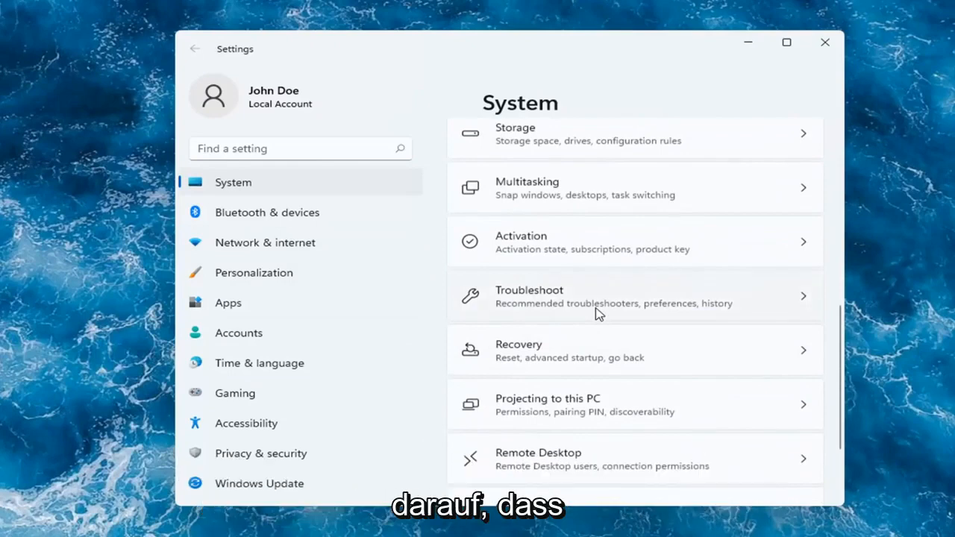
click(635, 296)
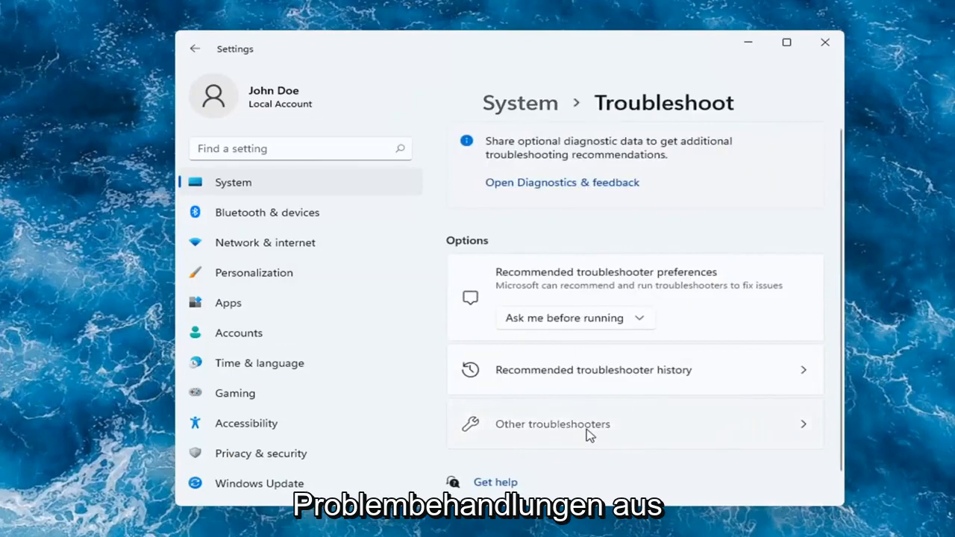
click(553, 423)
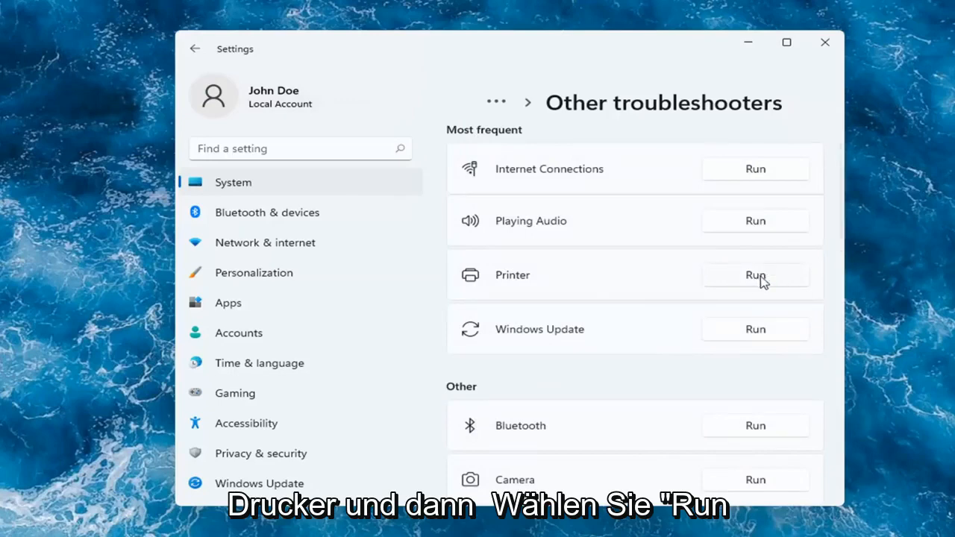
Step: Run the Printer troubleshooter and close its 'couldn't identify the problem' result
click(754, 275)
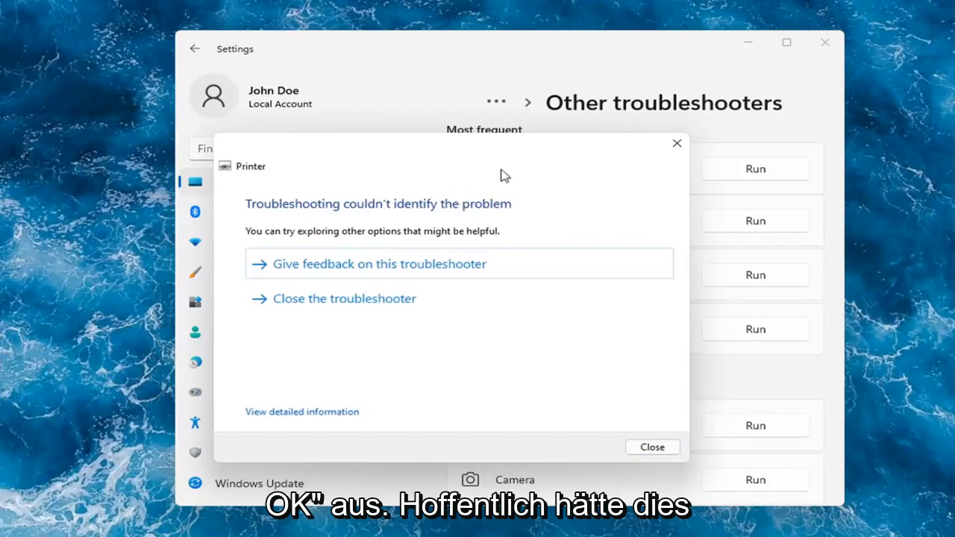
click(652, 447)
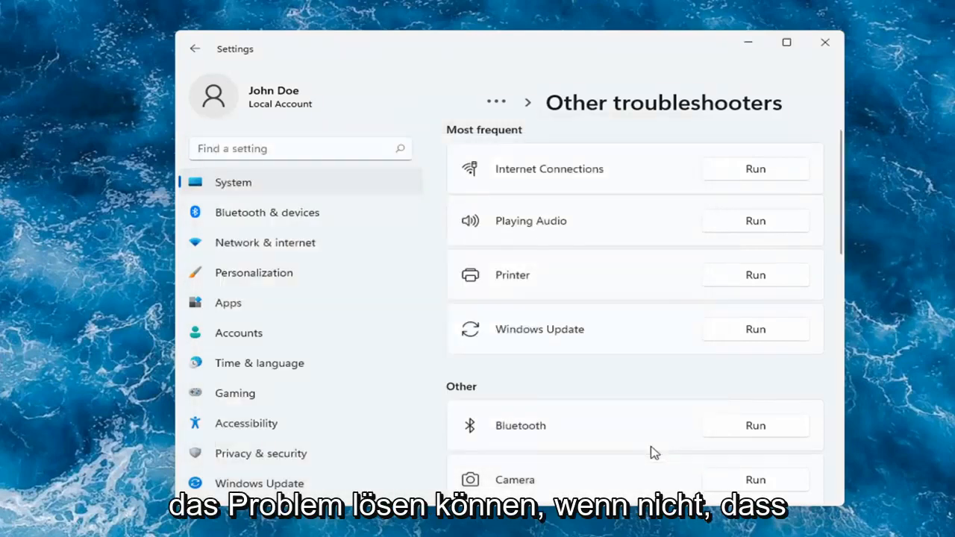
mouse_move(543, 270)
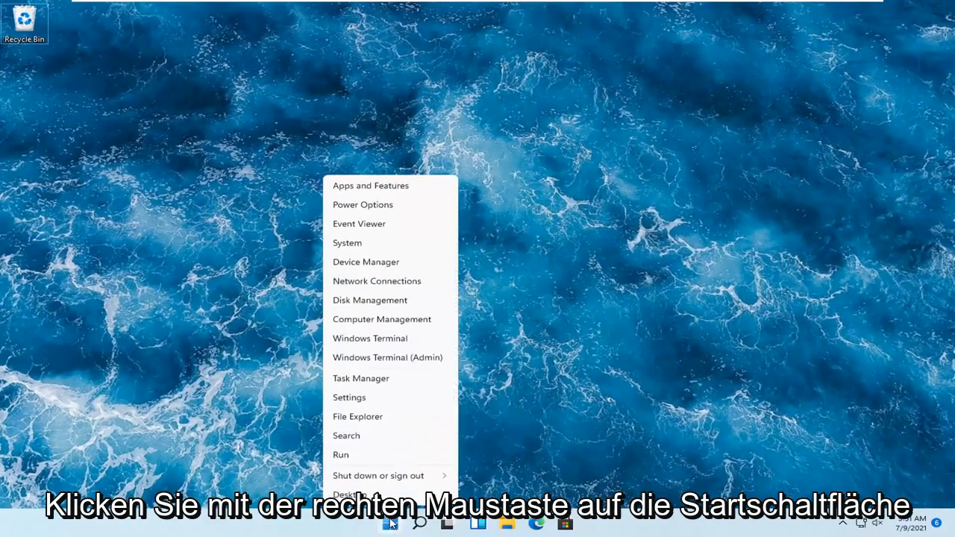
mouse_move(366, 262)
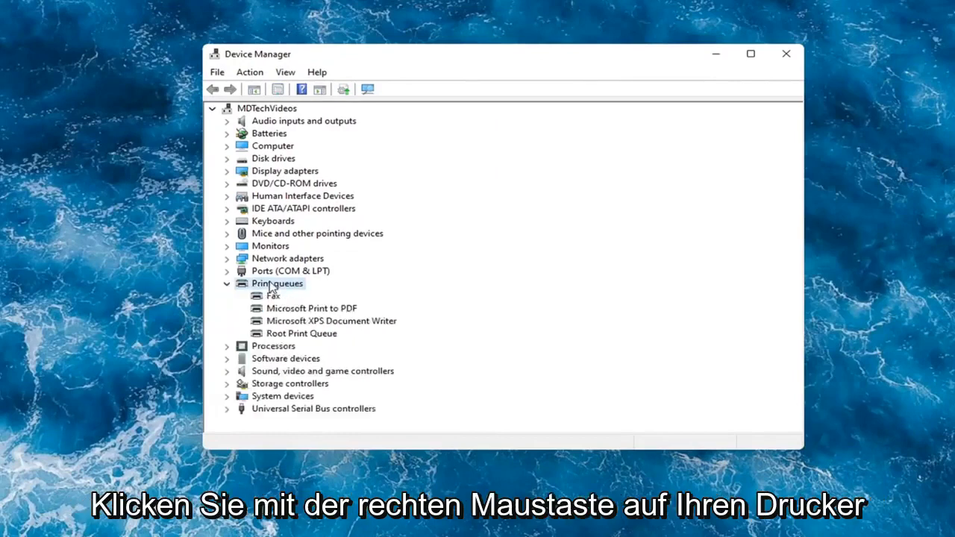
Step: Search automatically for a Microsoft Print to PDF driver; the best one is already installed
click(311, 308)
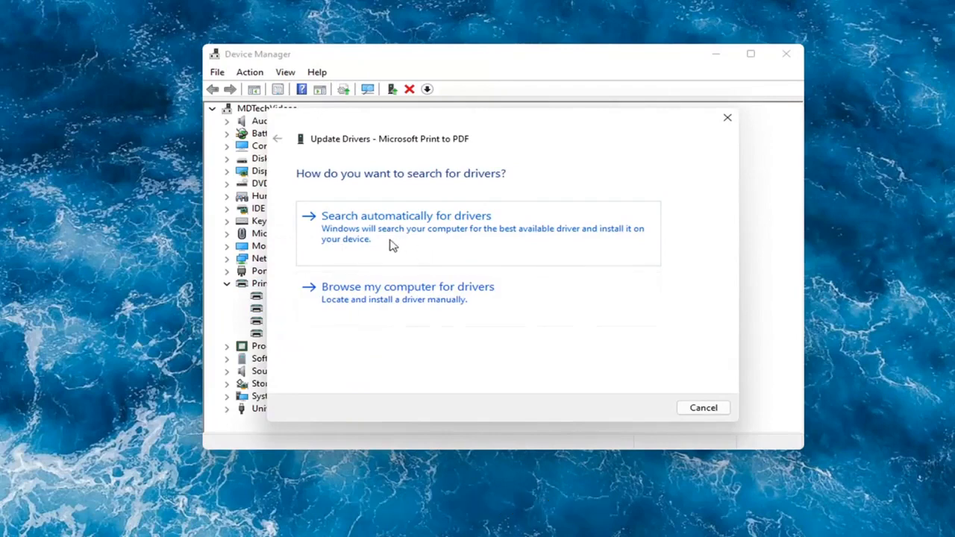
click(406, 216)
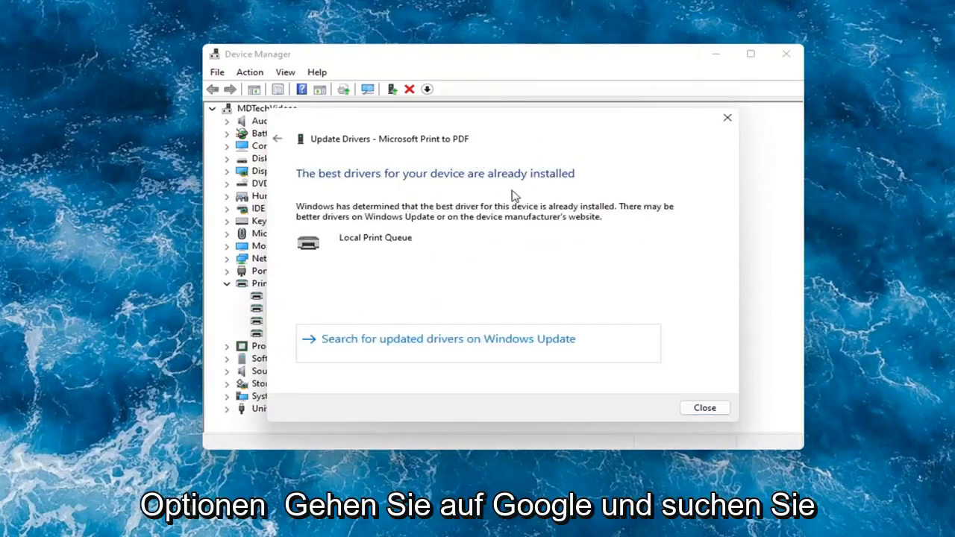
mouse_move(424, 353)
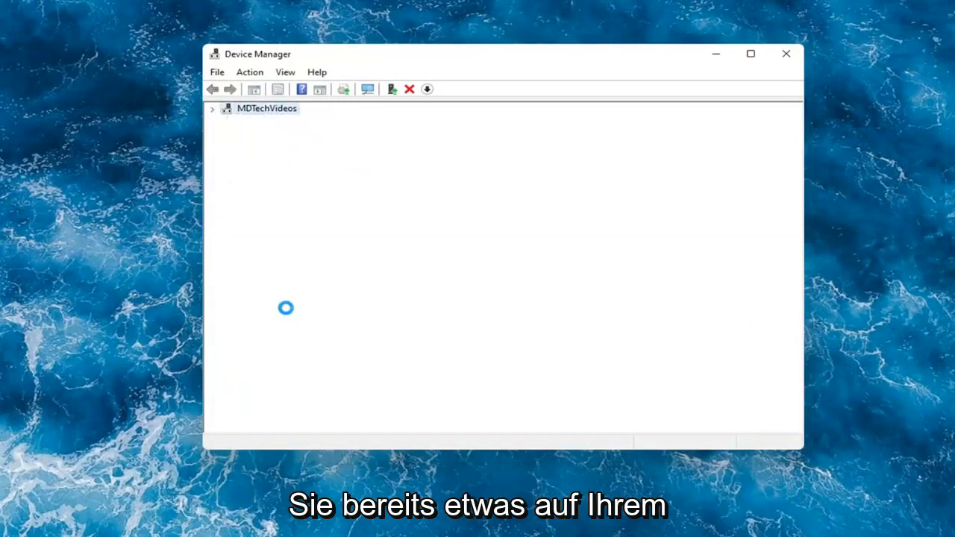
Step: Install the Local Print Queue driver for Microsoft Print to PDF, then close Device Manager
right_click(311, 308)
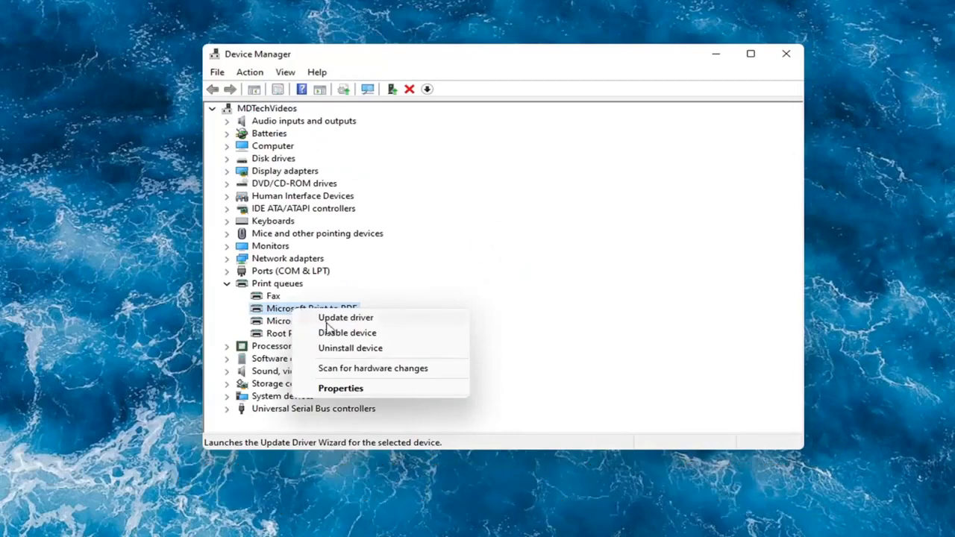
click(345, 317)
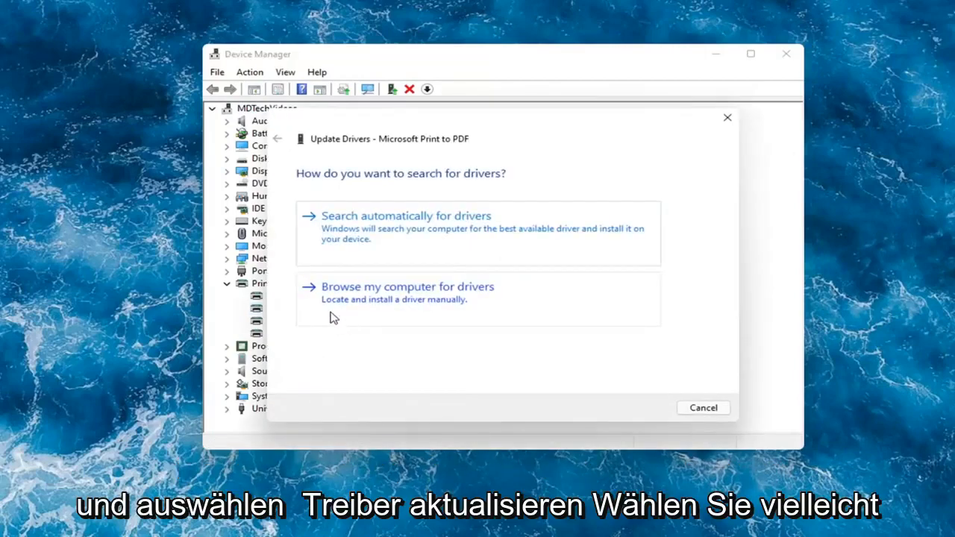
click(408, 287)
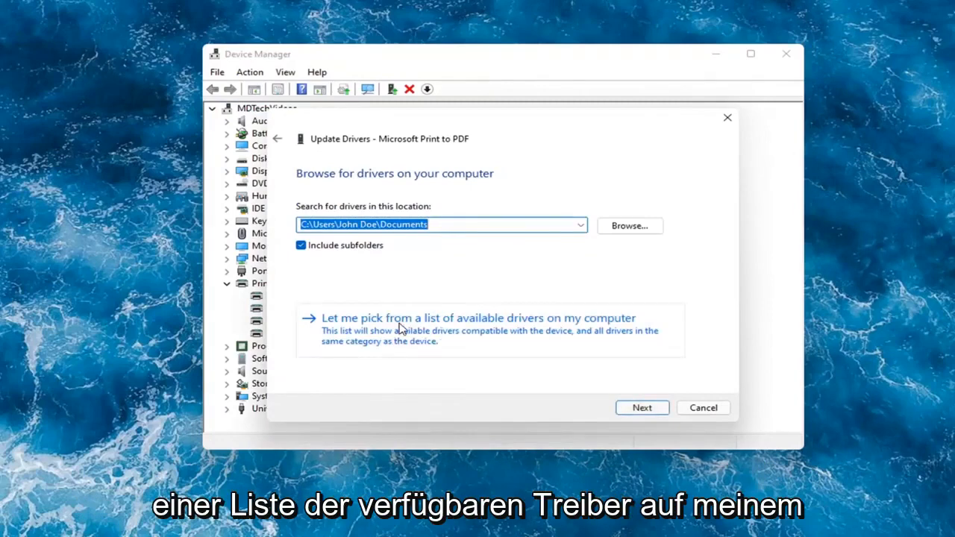
click(478, 318)
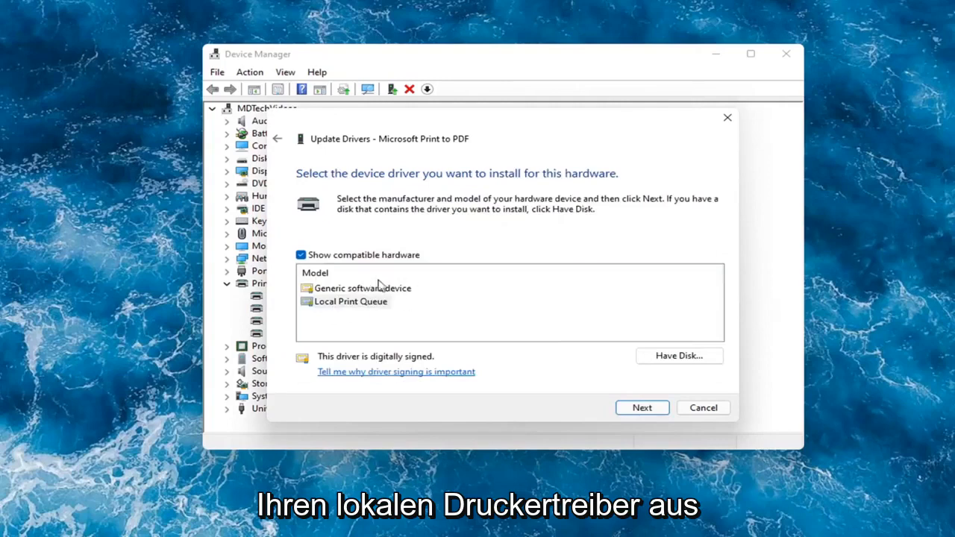
click(362, 288)
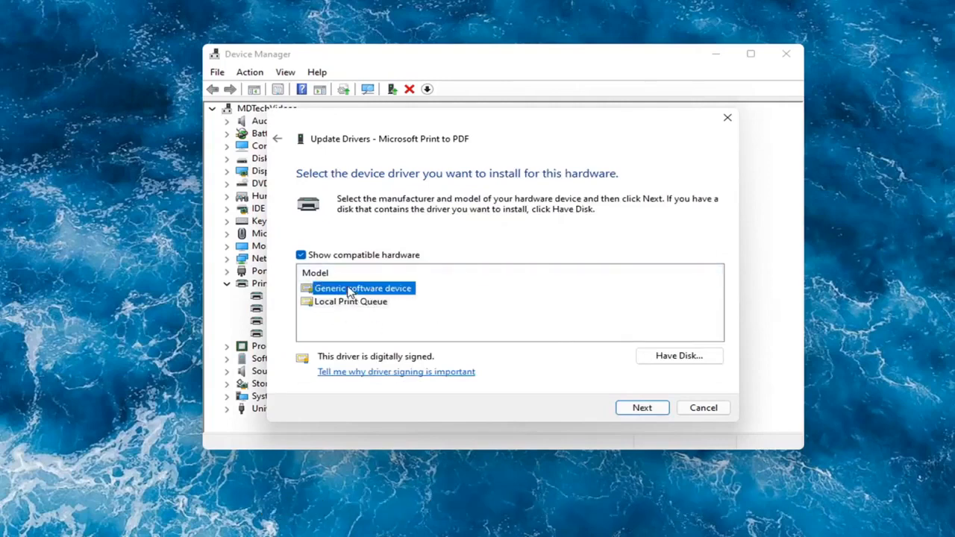
click(351, 302)
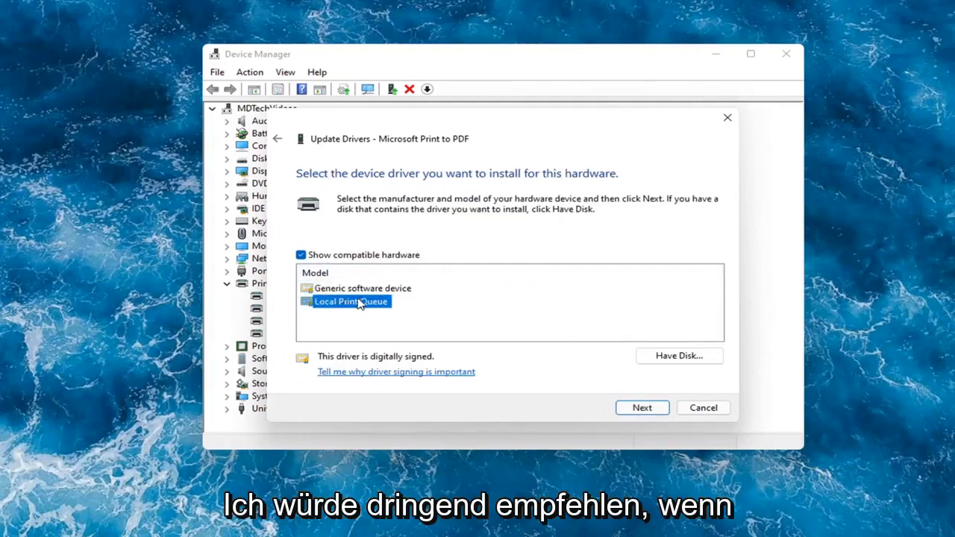
mouse_move(337, 329)
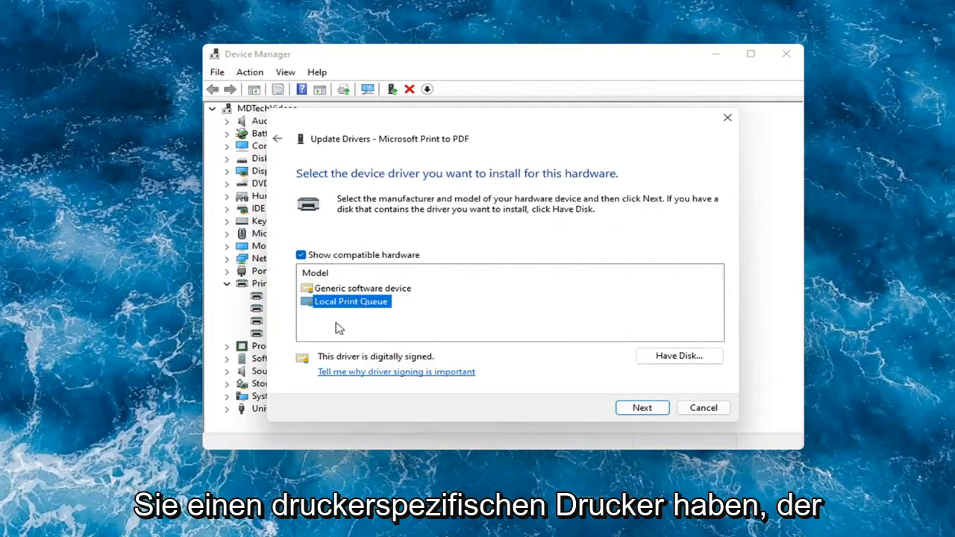
mouse_move(394, 299)
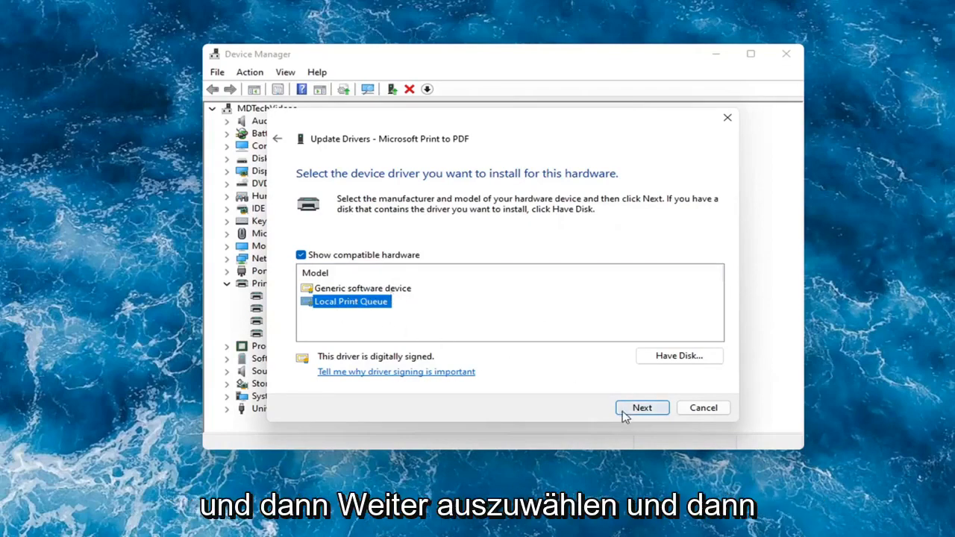
click(641, 407)
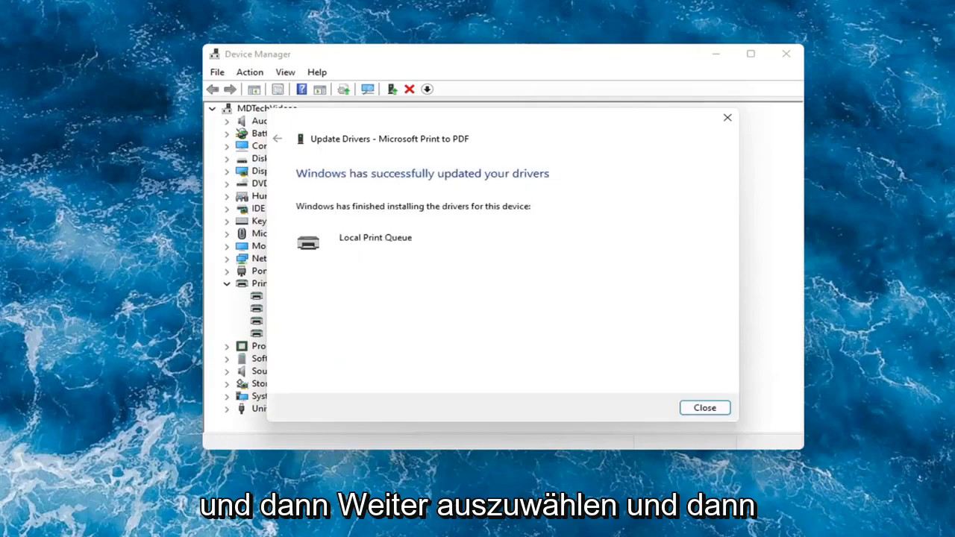
click(704, 408)
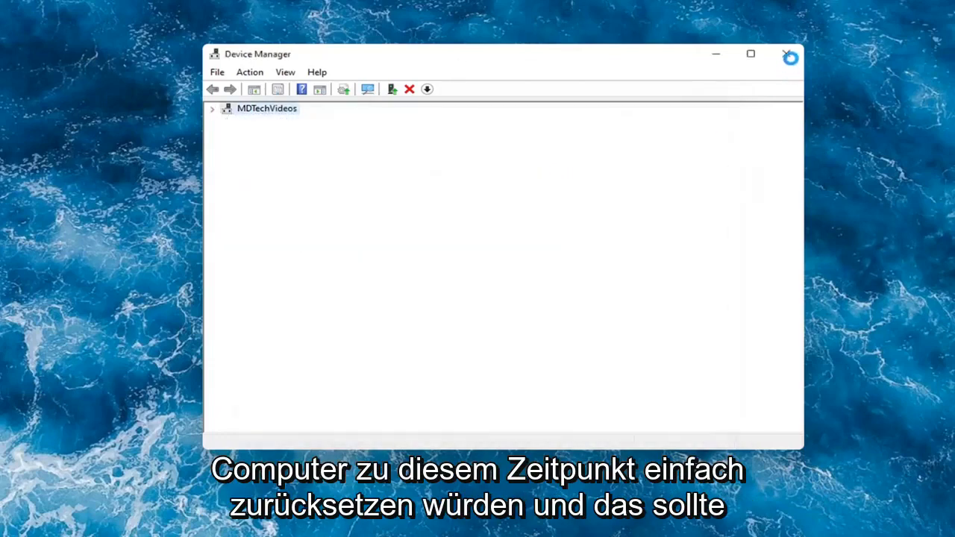
click(789, 54)
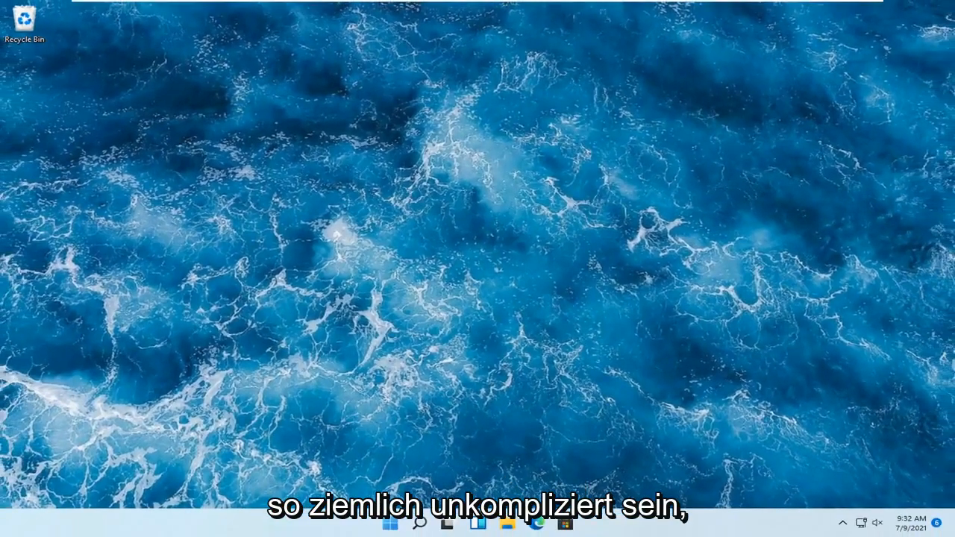